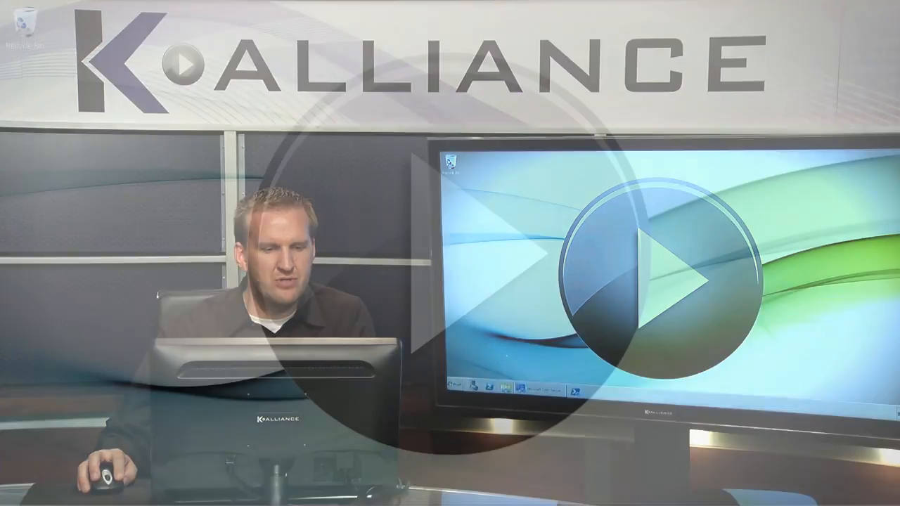
- Launch Lync Server 2010 Control Panel and let the Home page load
left_click(204, 491)
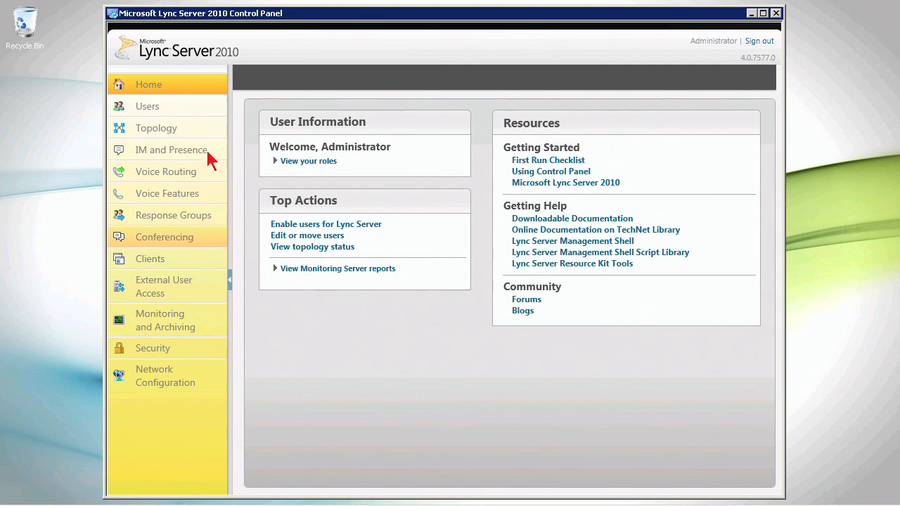
mouse_move(173, 215)
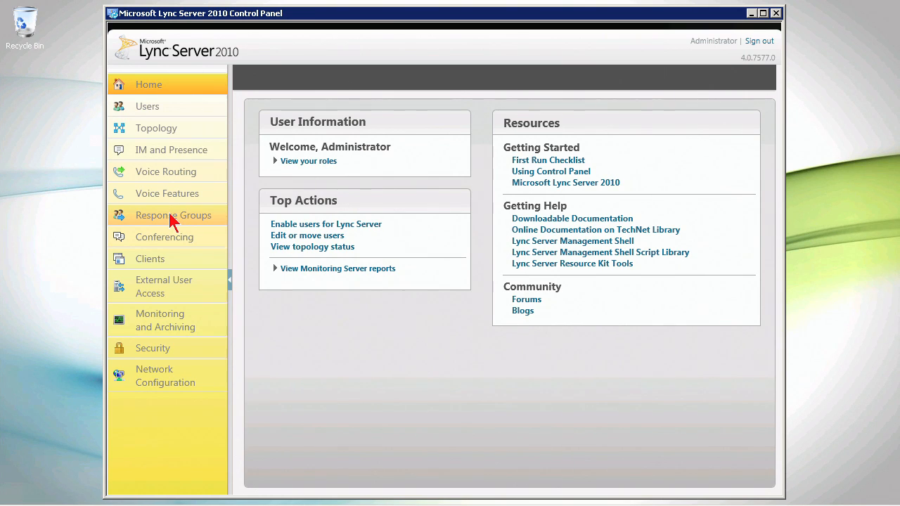
- Go to Response Groups in the left navigation pane
left_click(173, 216)
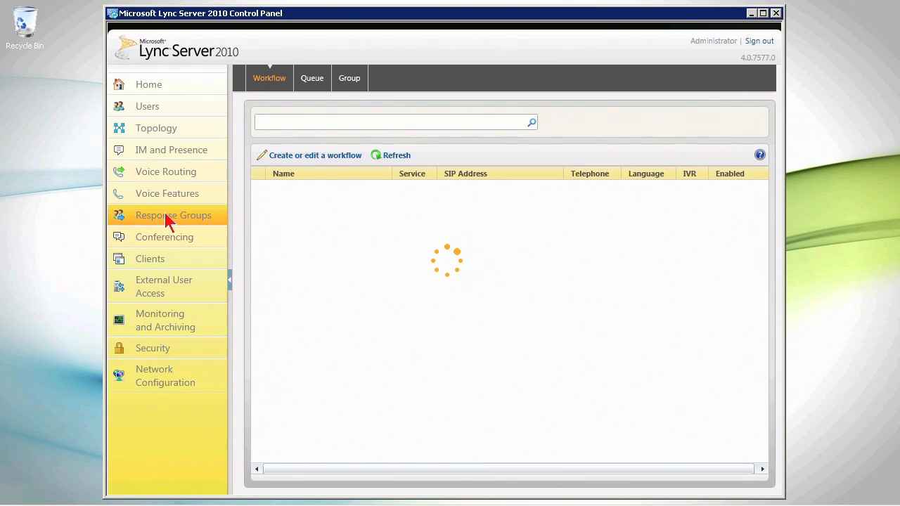
mouse_move(355, 223)
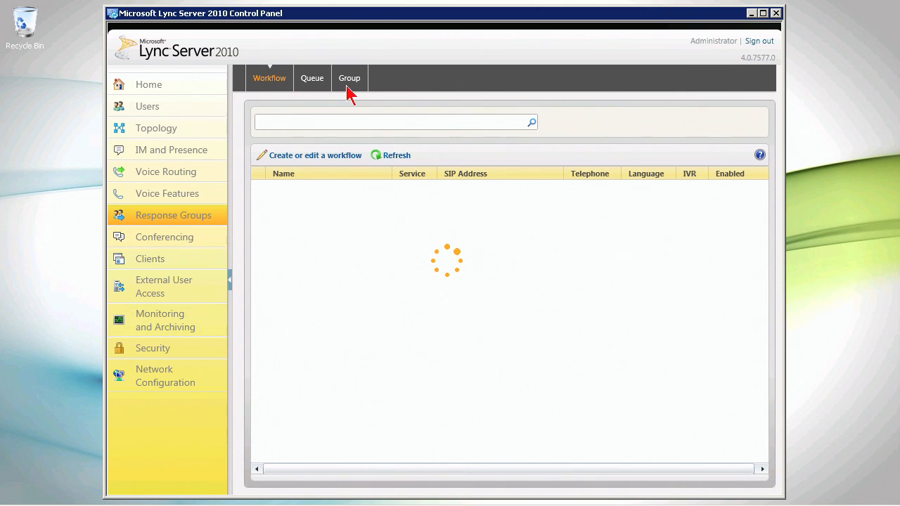
mouse_move(317, 105)
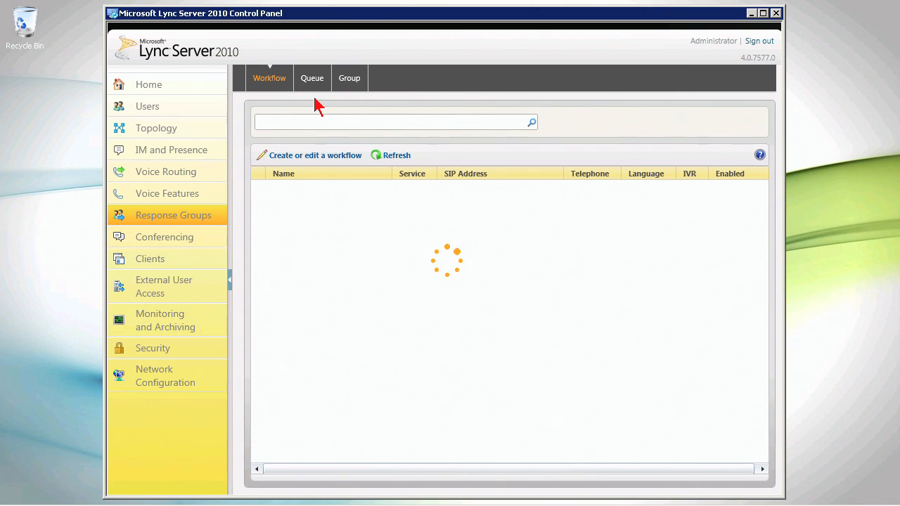
mouse_move(321, 97)
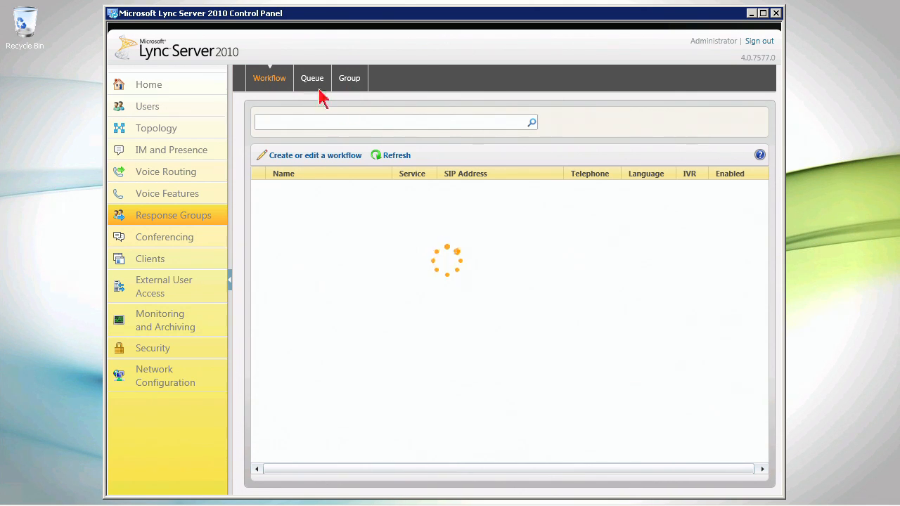
mouse_move(359, 98)
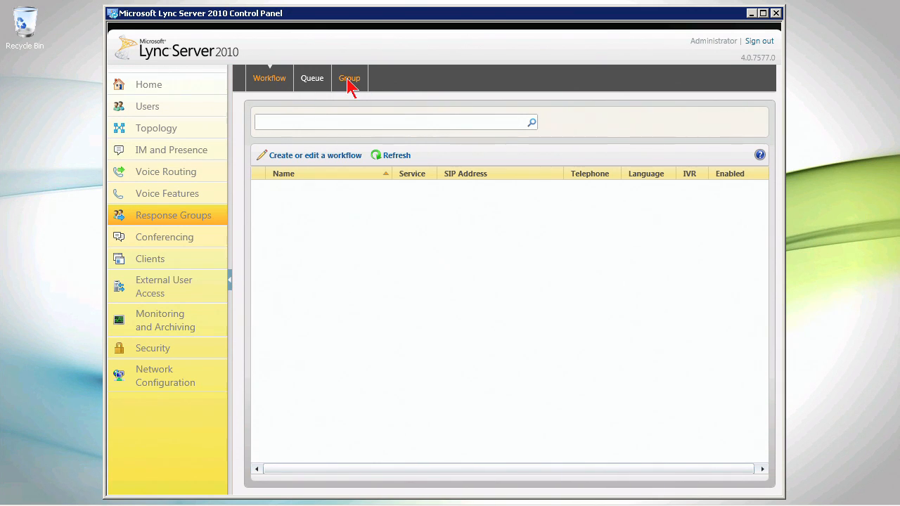
- Switch to the Group tab of Response Groups
left_click(349, 78)
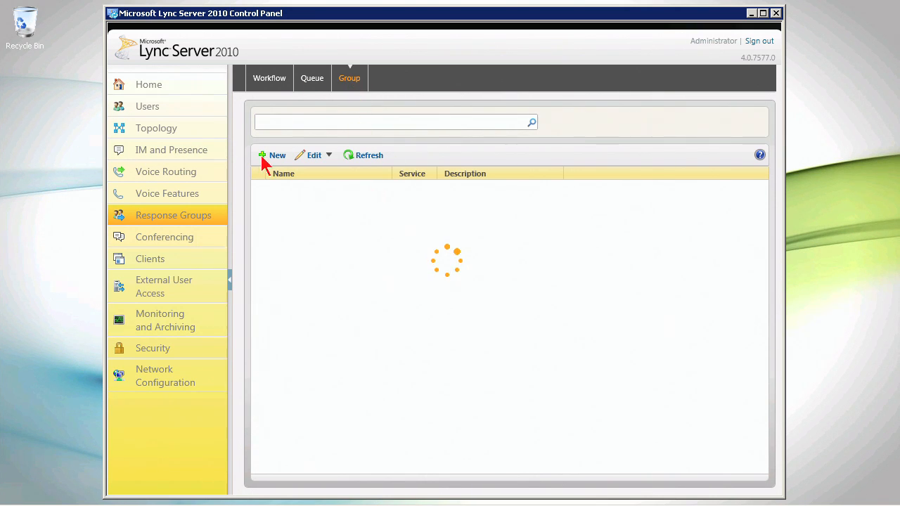
mouse_move(444, 288)
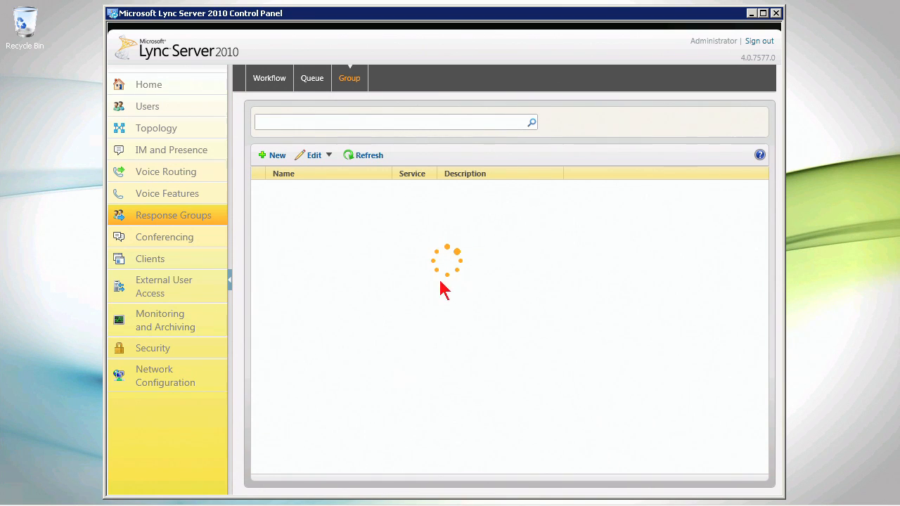
mouse_move(419, 279)
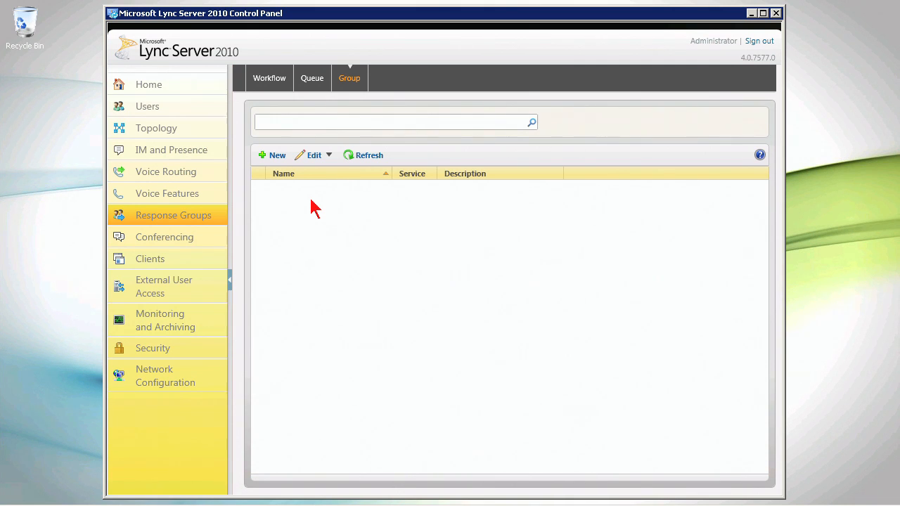
mouse_move(312, 201)
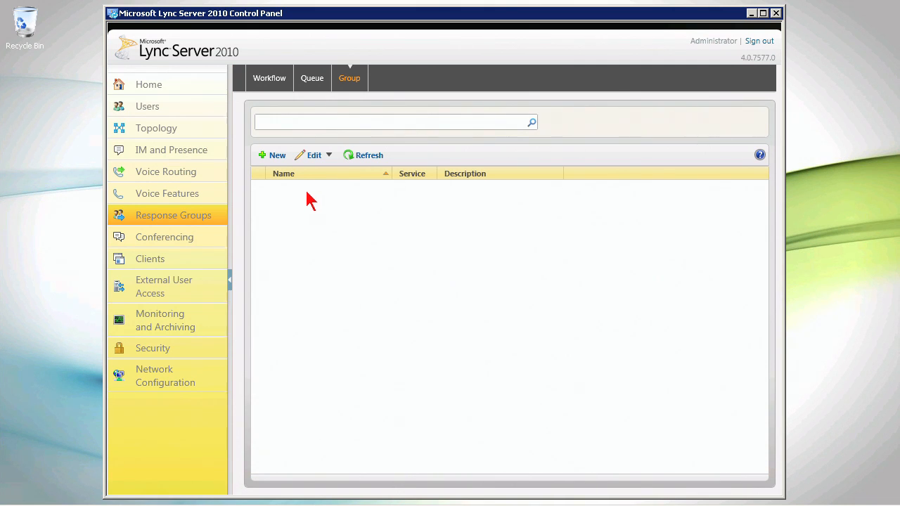
- Create a new agent group on the Miami ApplicationServer service
left_click(273, 155)
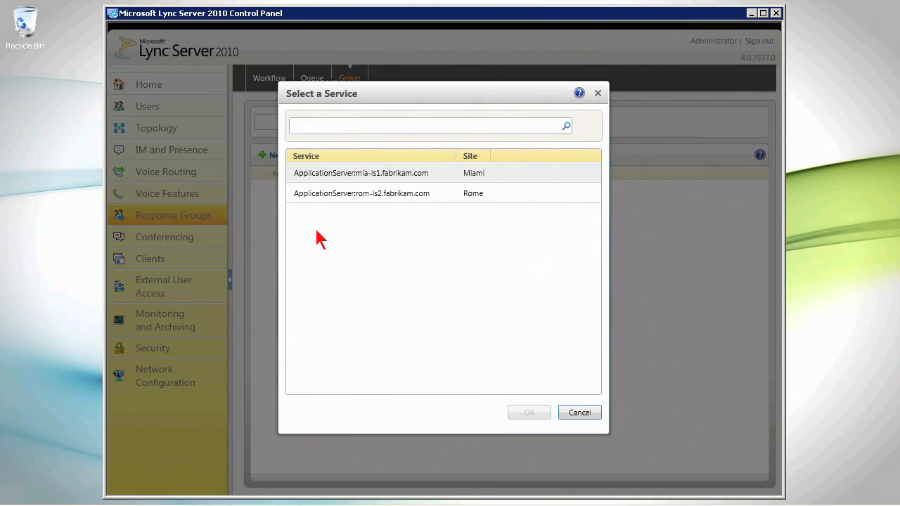
left_click(361, 173)
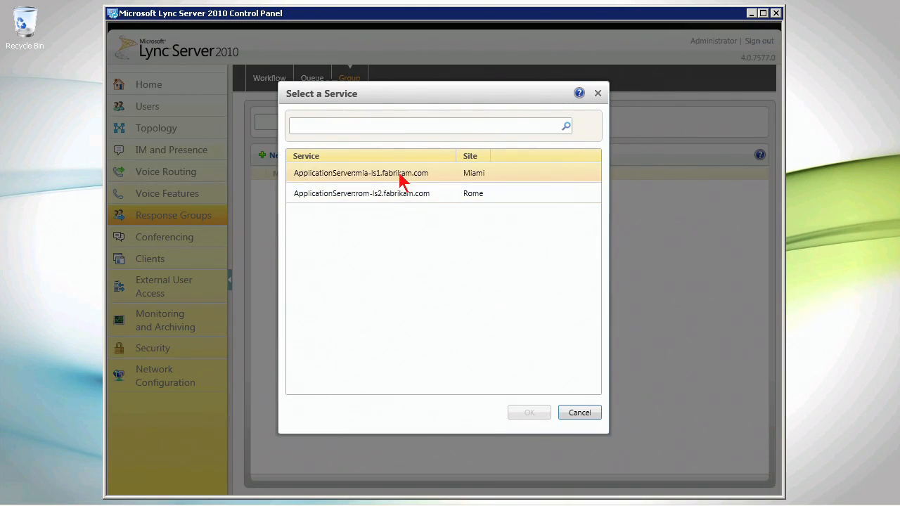
left_click(361, 173)
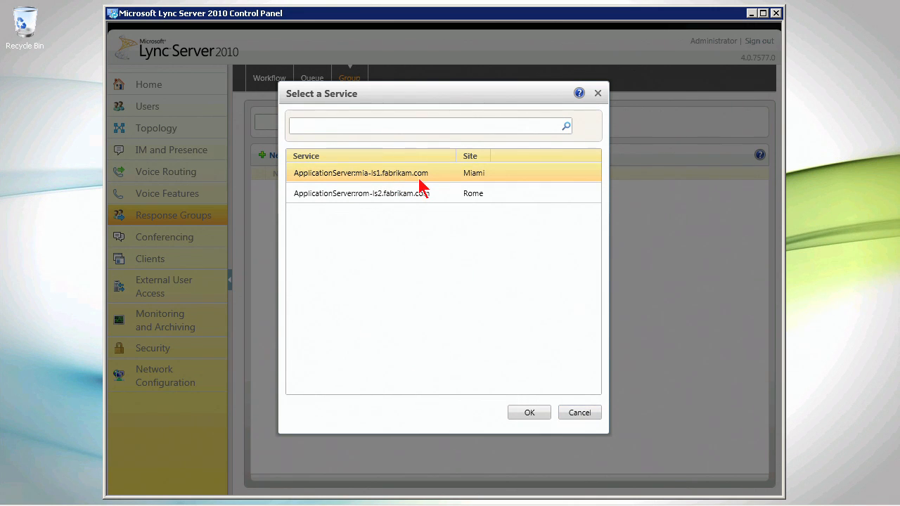
mouse_move(529, 412)
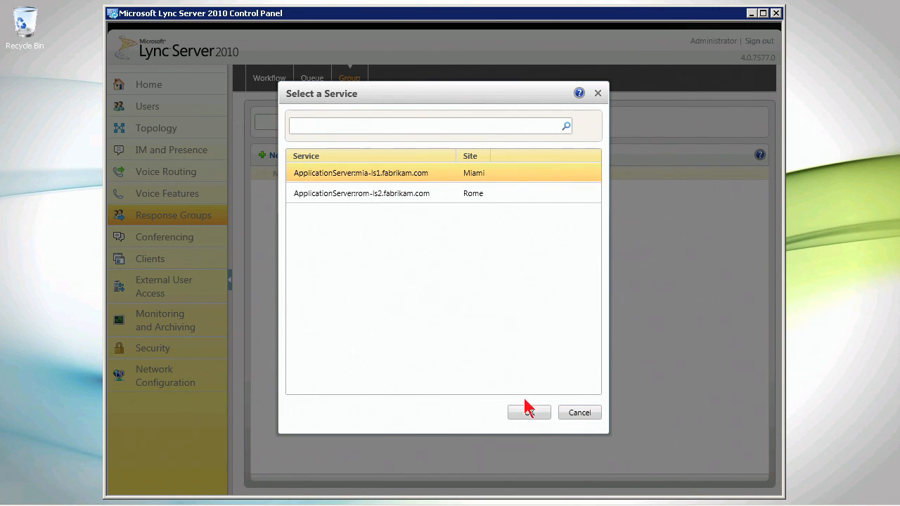
left_click(529, 412)
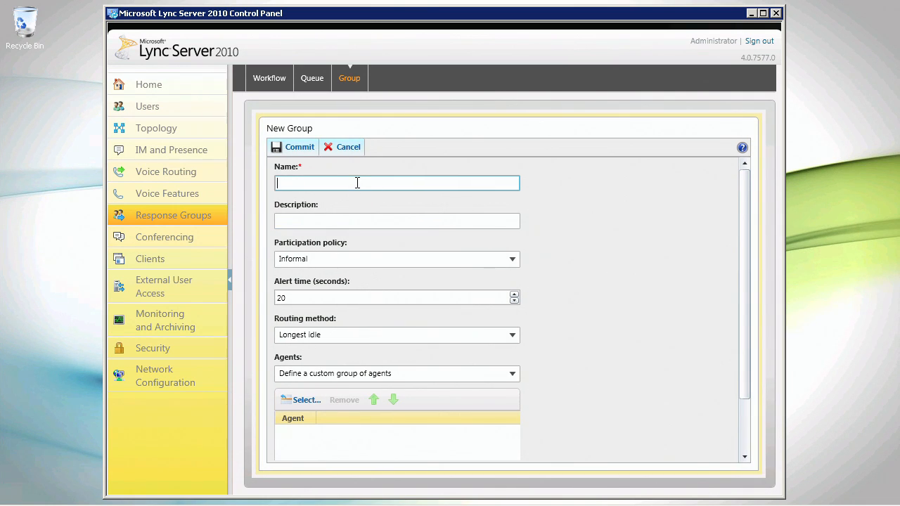
- Name the group 'NA Sales' with Informal participation policy
type("N")
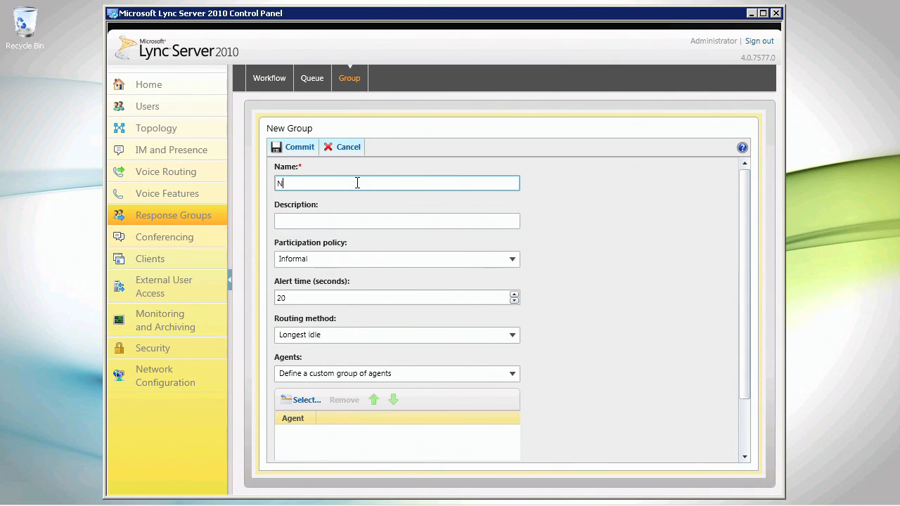
type("A Sale")
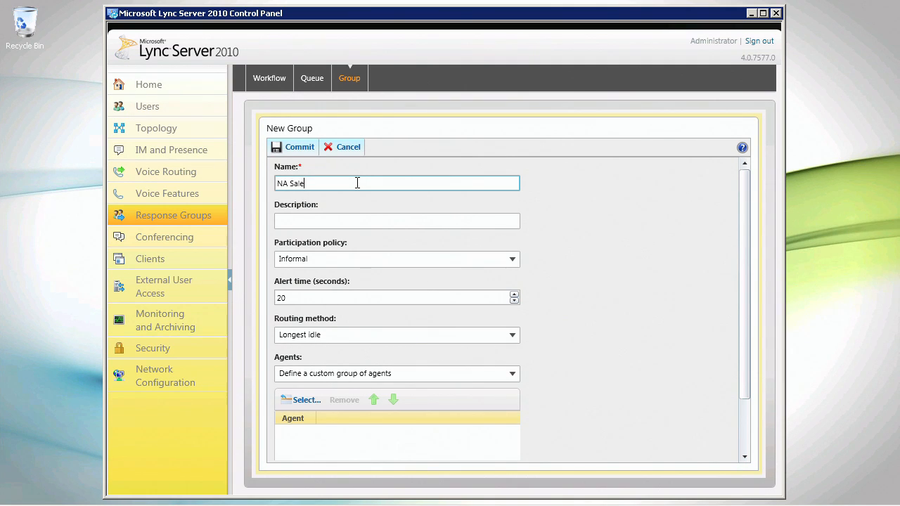
type("s")
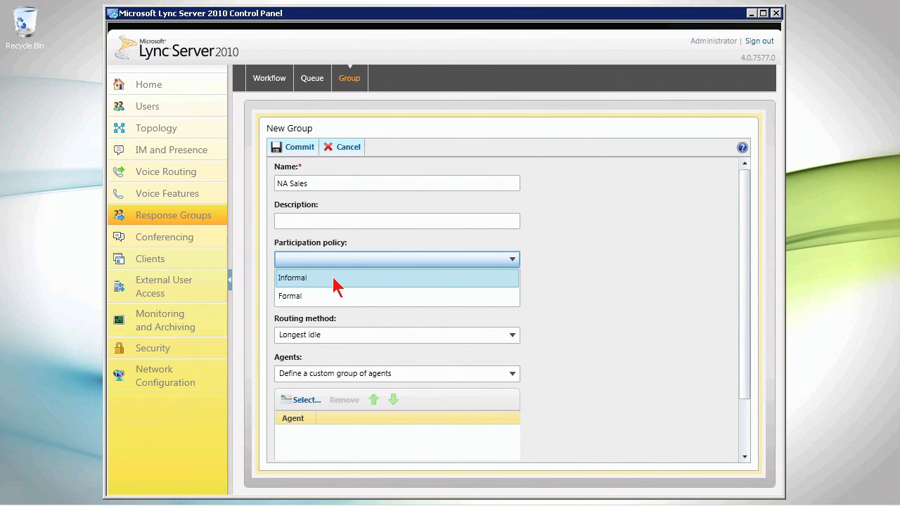
left_click(293, 278)
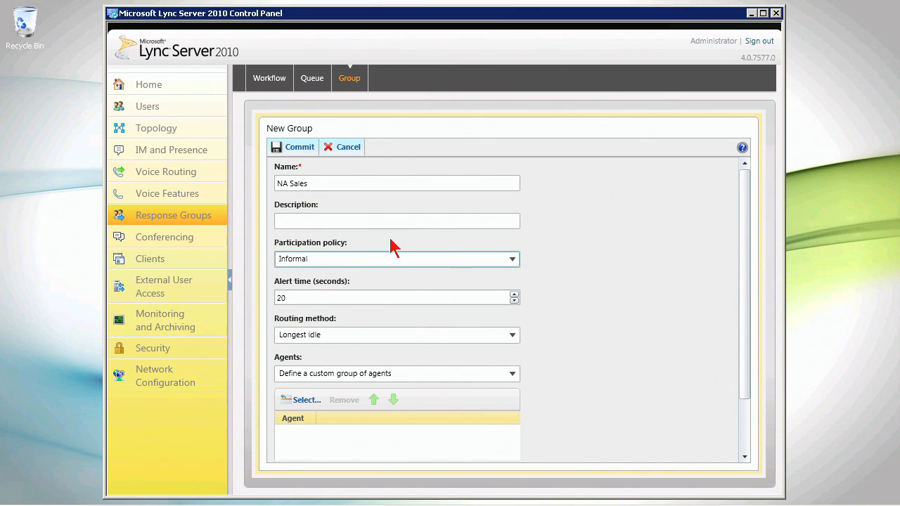